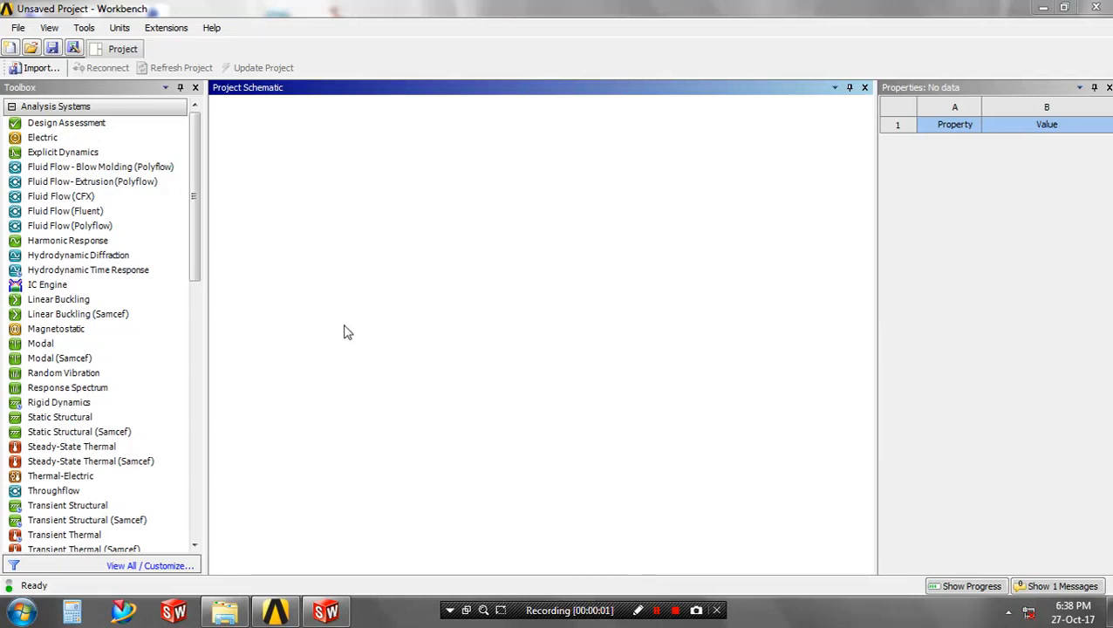
mouse_move(275, 359)
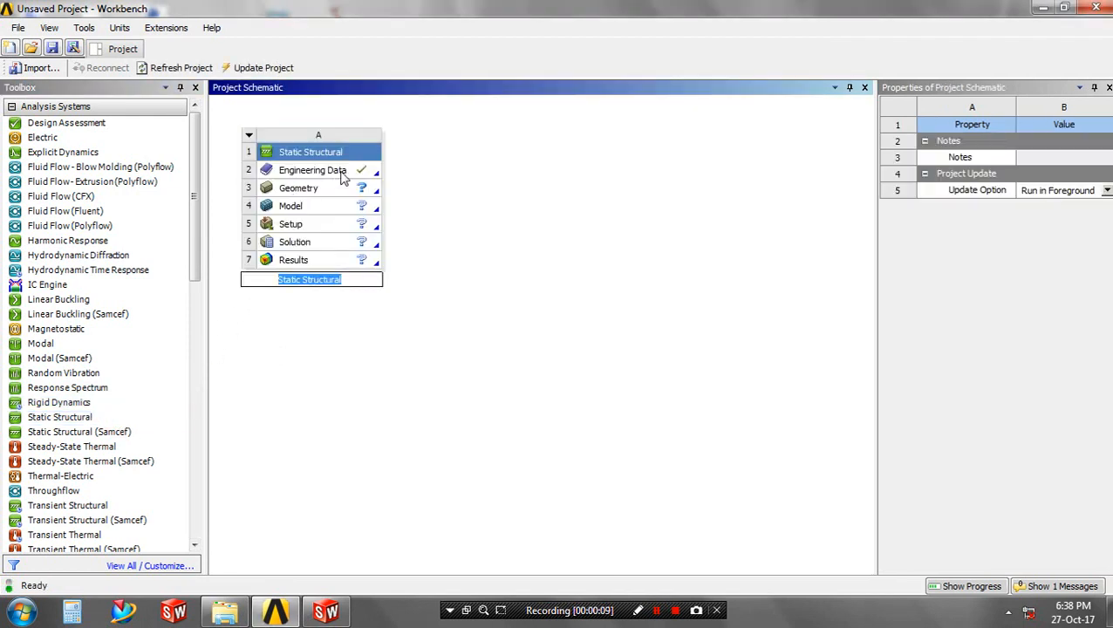
Step: Add a Static Structural system and open its Engineering Data showing Structural Steel
double_click(312, 170)
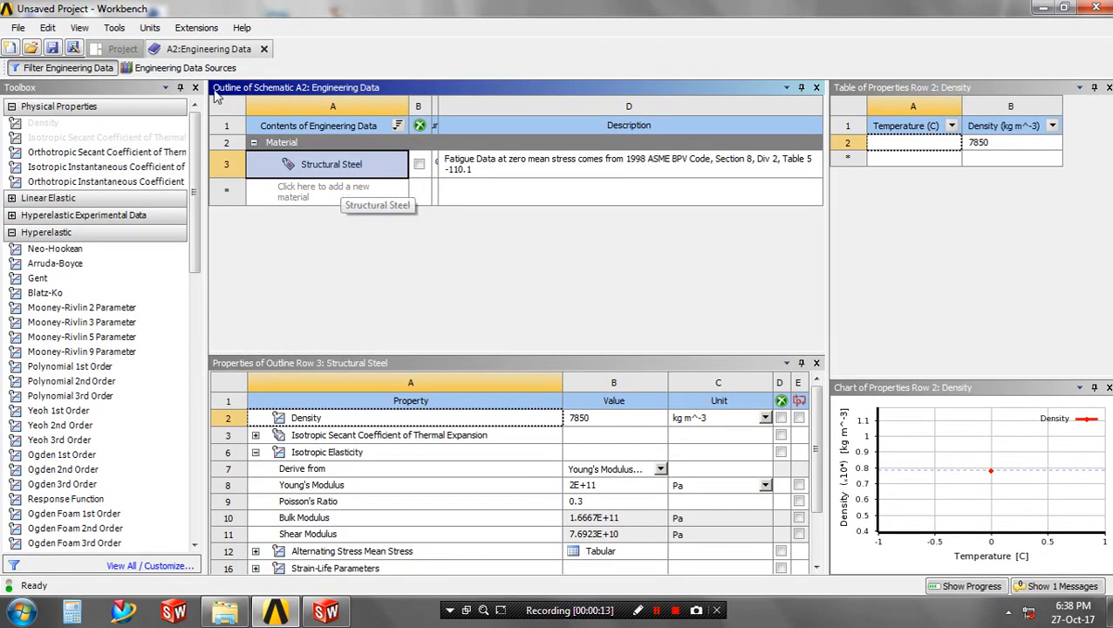
Step: Add Polyethylene from the General Materials library, then return to the project schematic
left_click(185, 67)
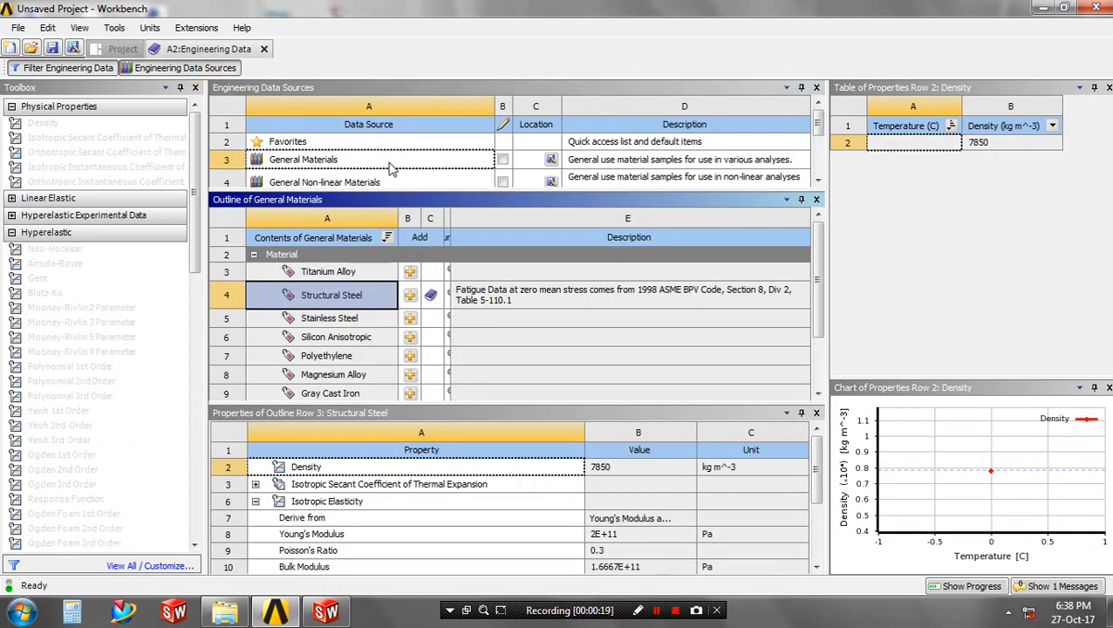
scroll("down", 3)
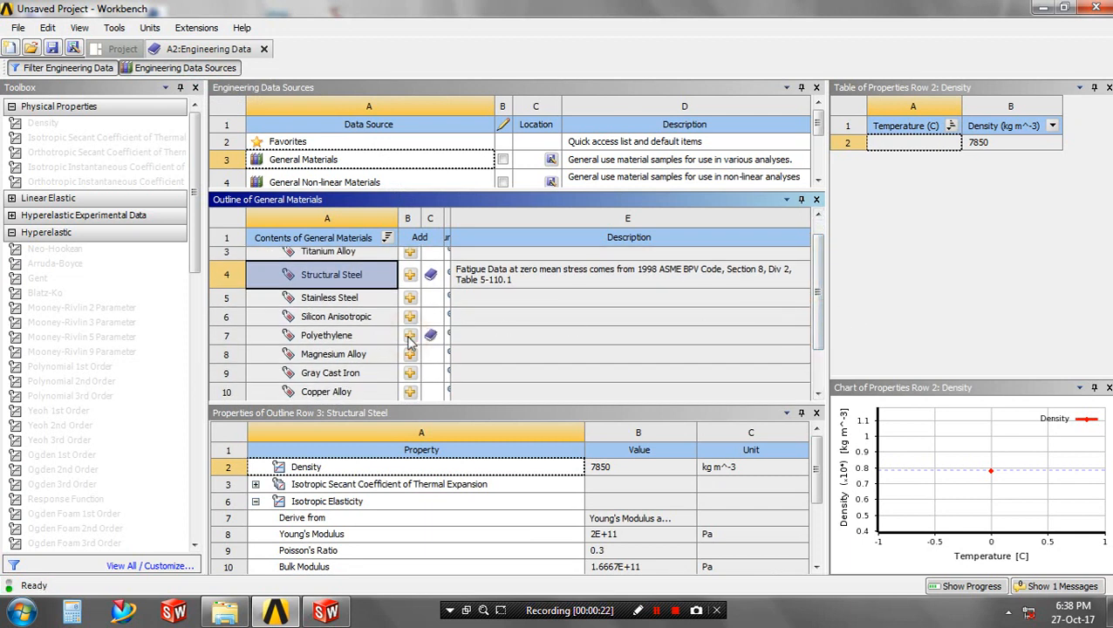
left_click(121, 48)
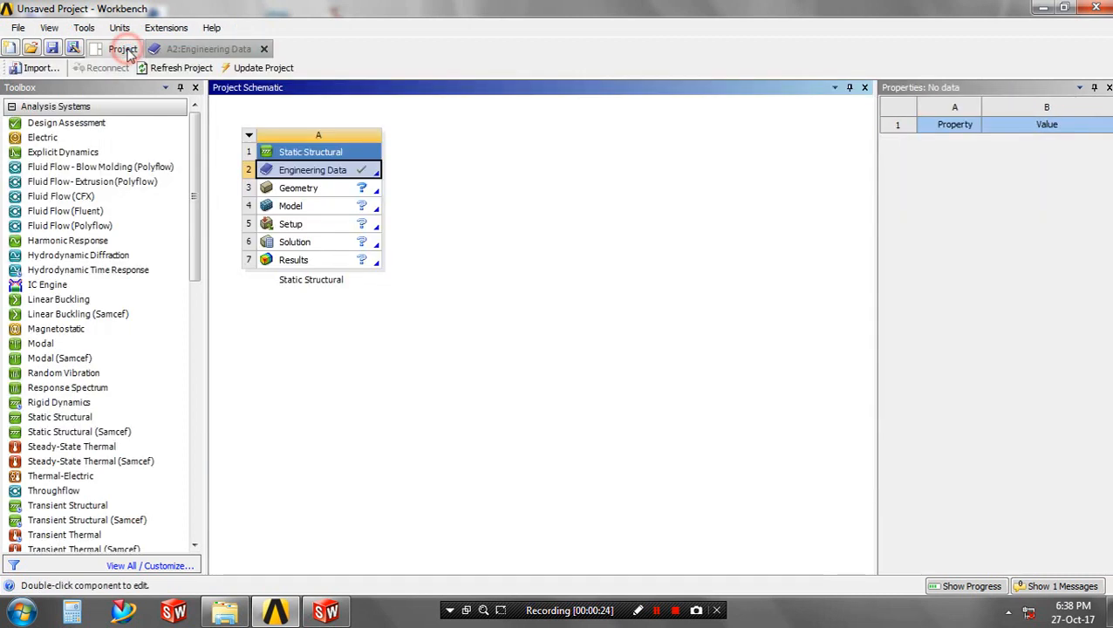
Step: Import the cup geometry into the Geometry cell and launch the Model in Mechanical
left_click(299, 187)
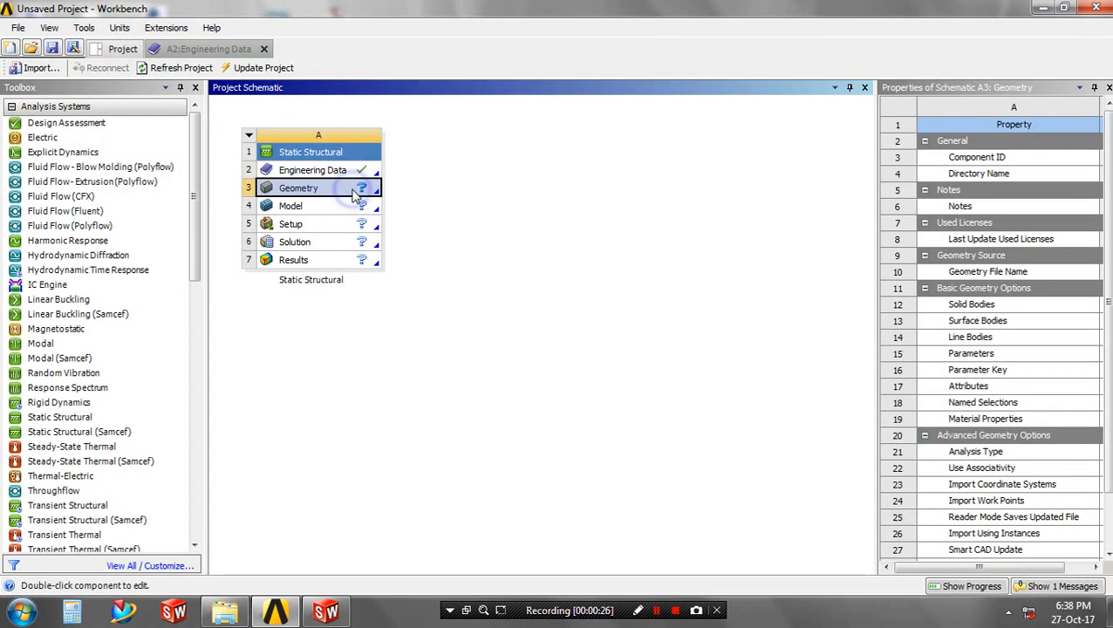
right_click(298, 187)
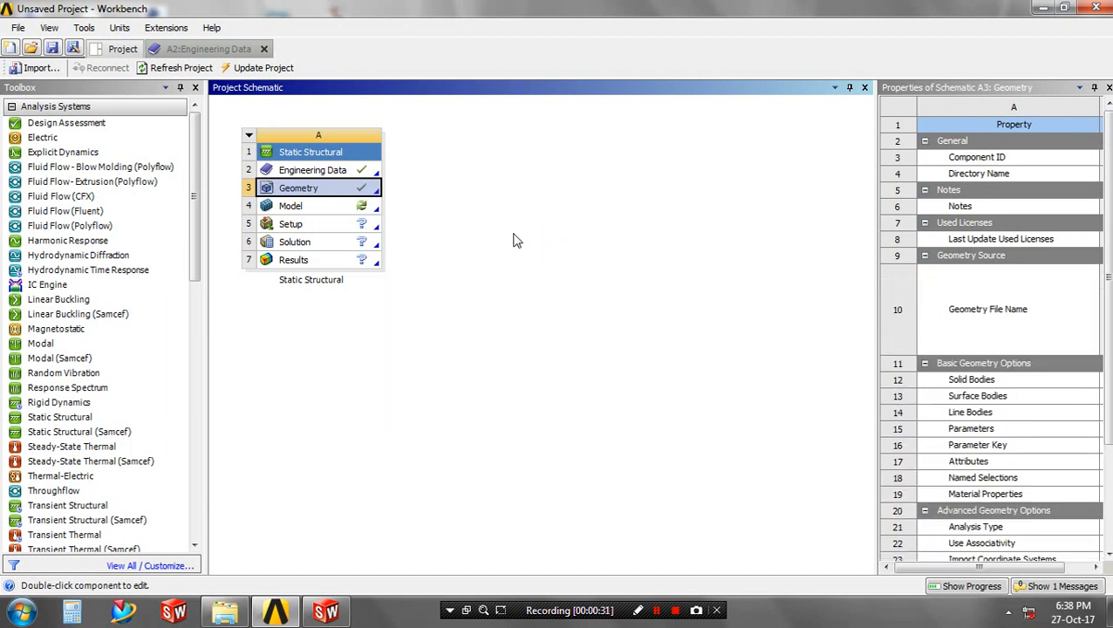
left_click(318, 205)
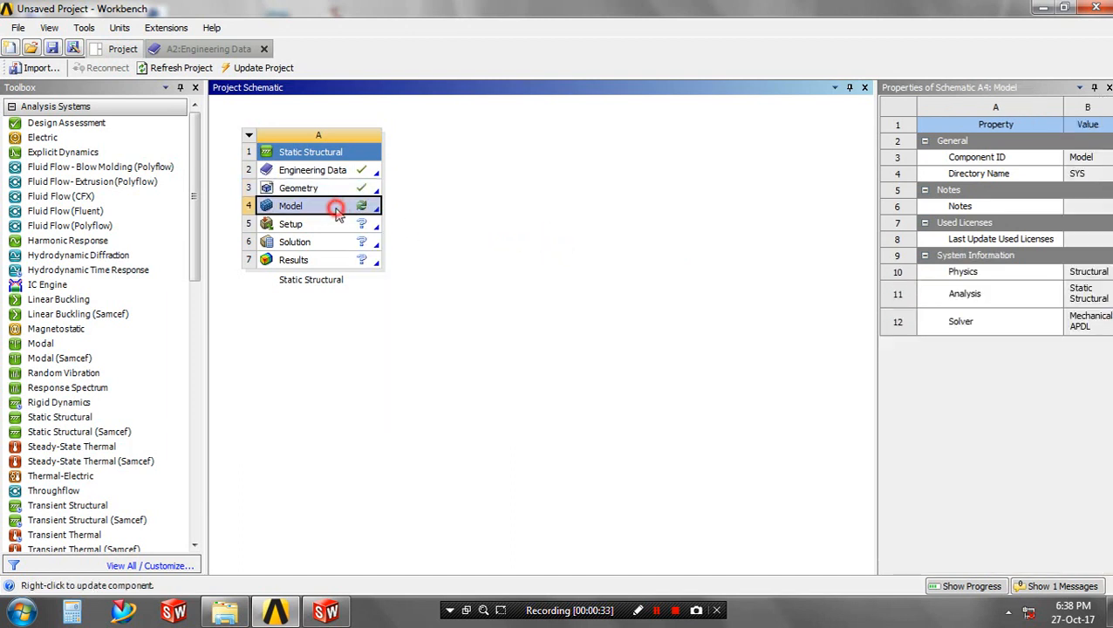
double_click(290, 206)
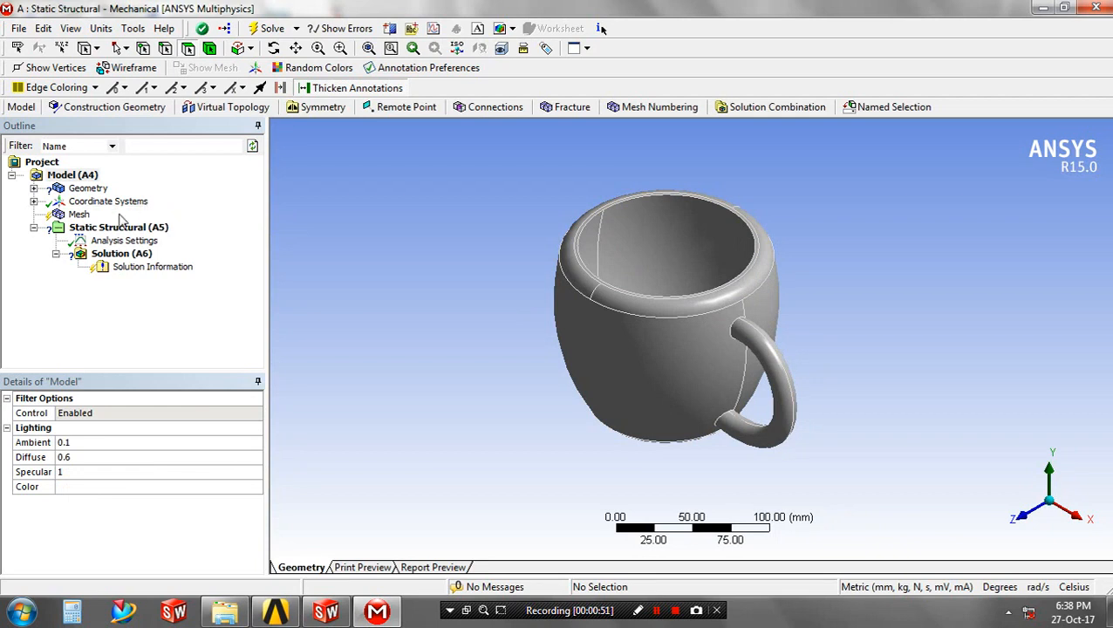
Step: Generate the default tetrahedral mesh over the tea cup geometry
left_click(106, 201)
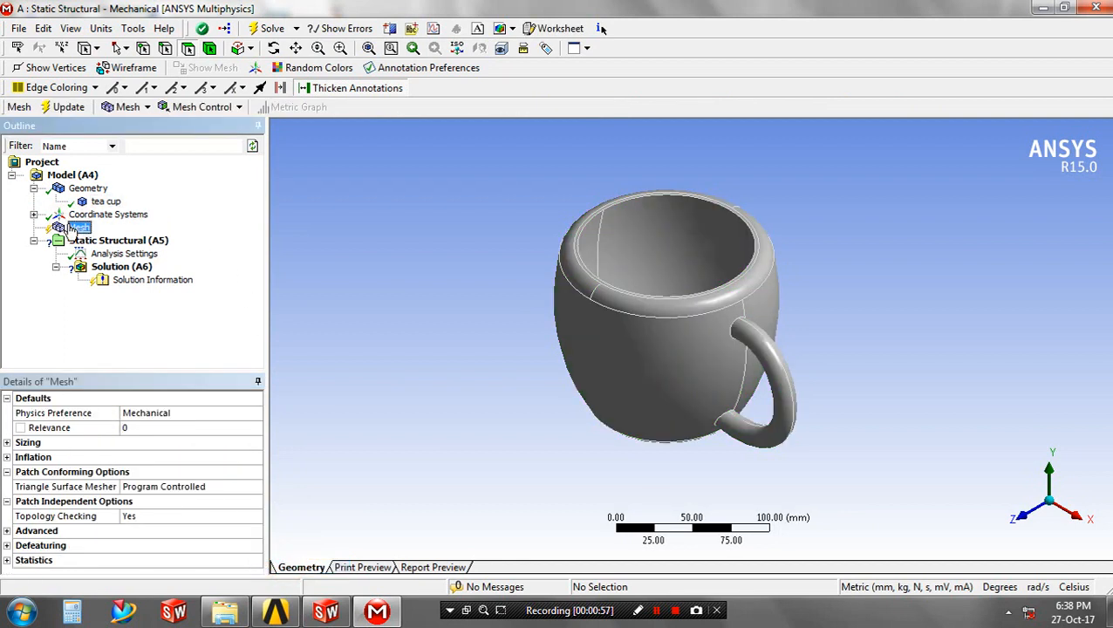
left_click(153, 280)
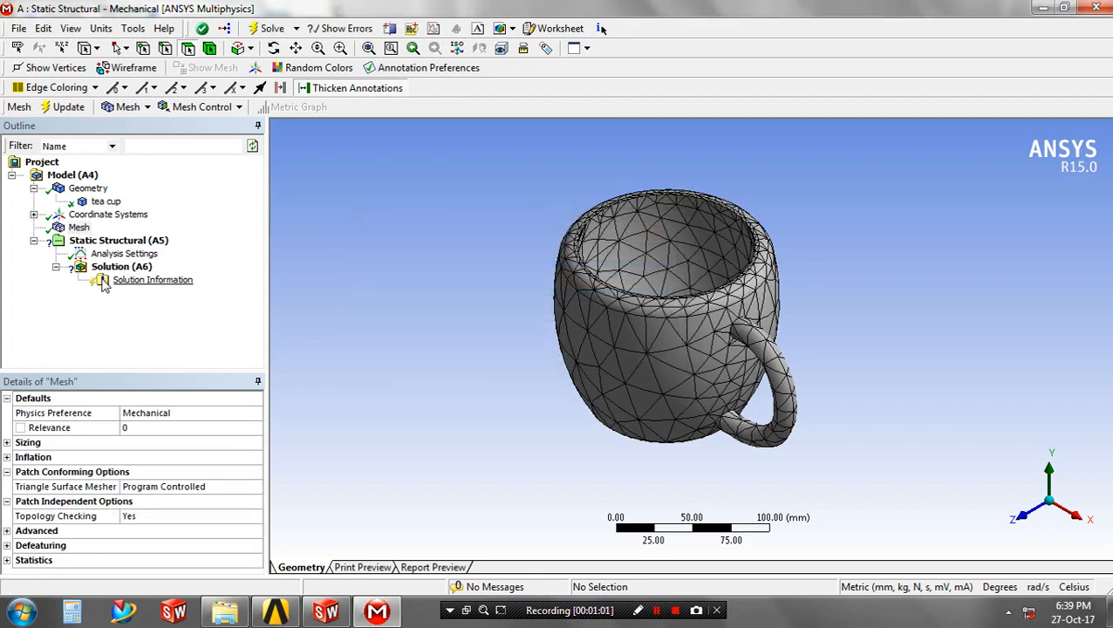
left_click(121, 267)
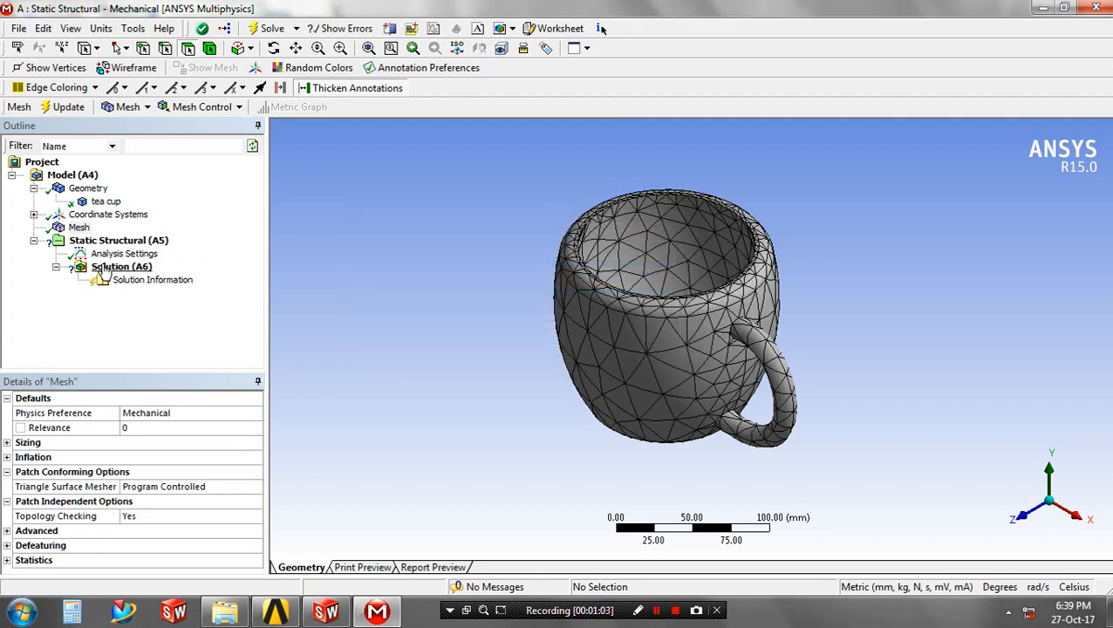
left_click(117, 240)
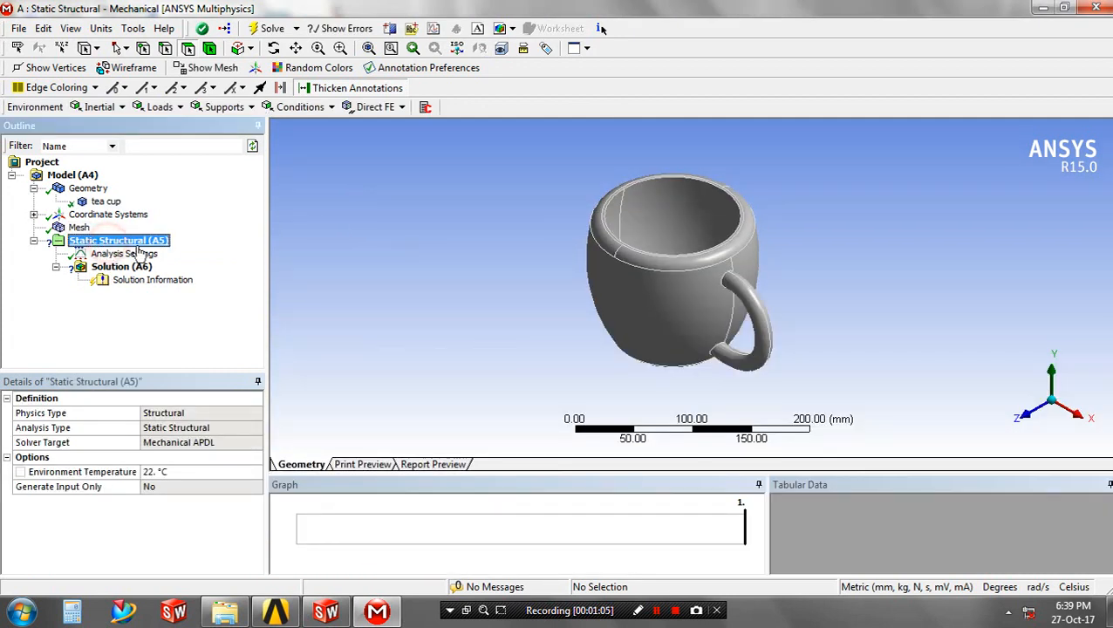
Step: Insert a Thermal Condition load into the static structural analysis
left_click(161, 106)
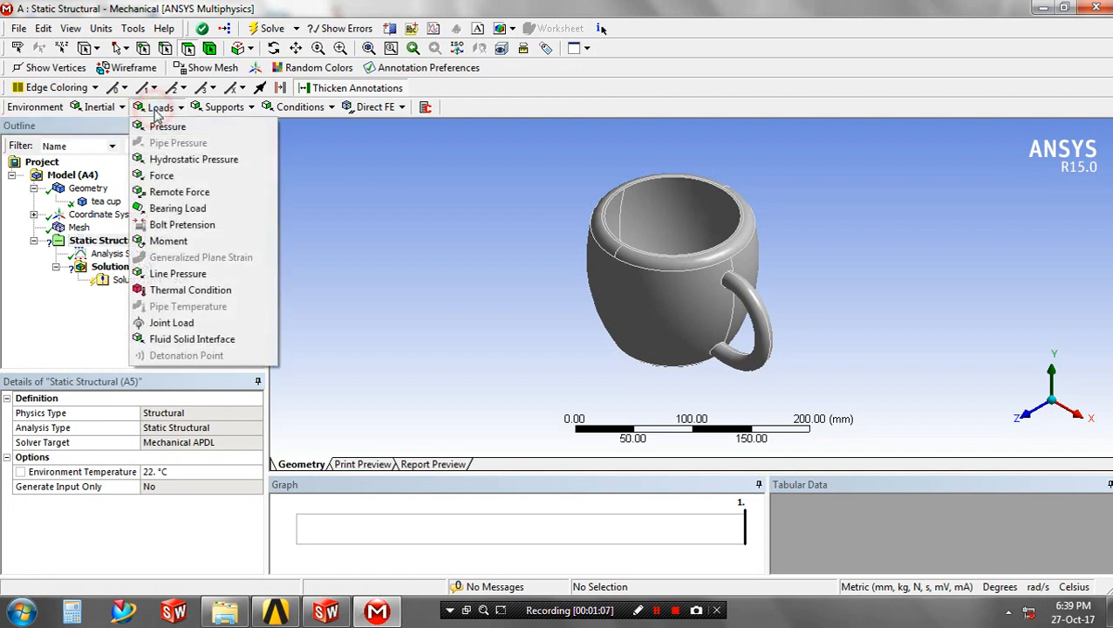
mouse_move(191, 290)
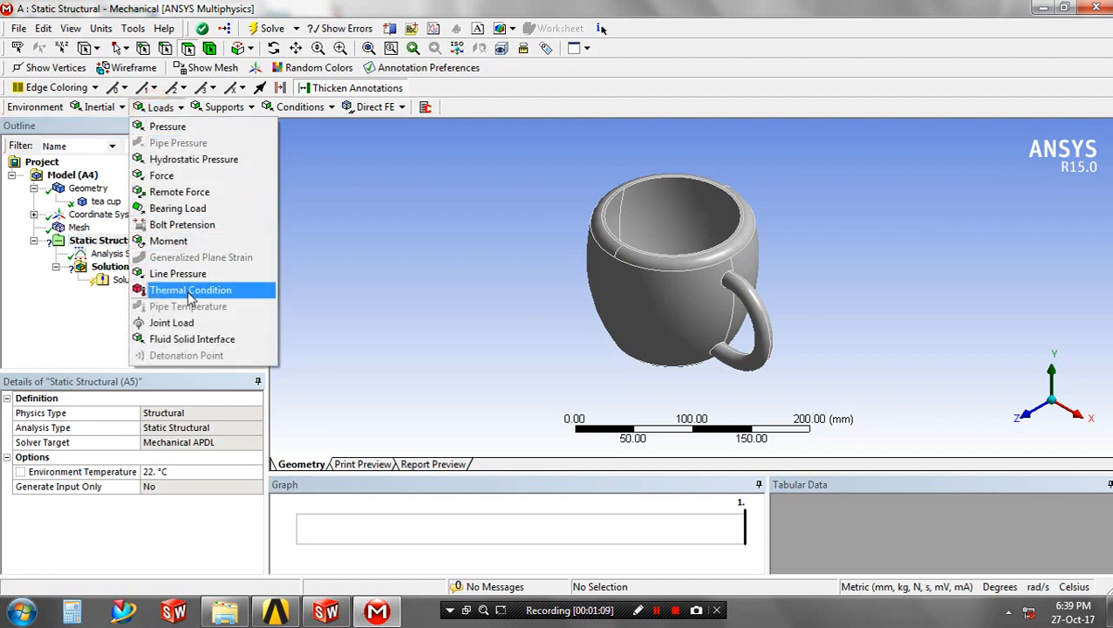
left_click(191, 289)
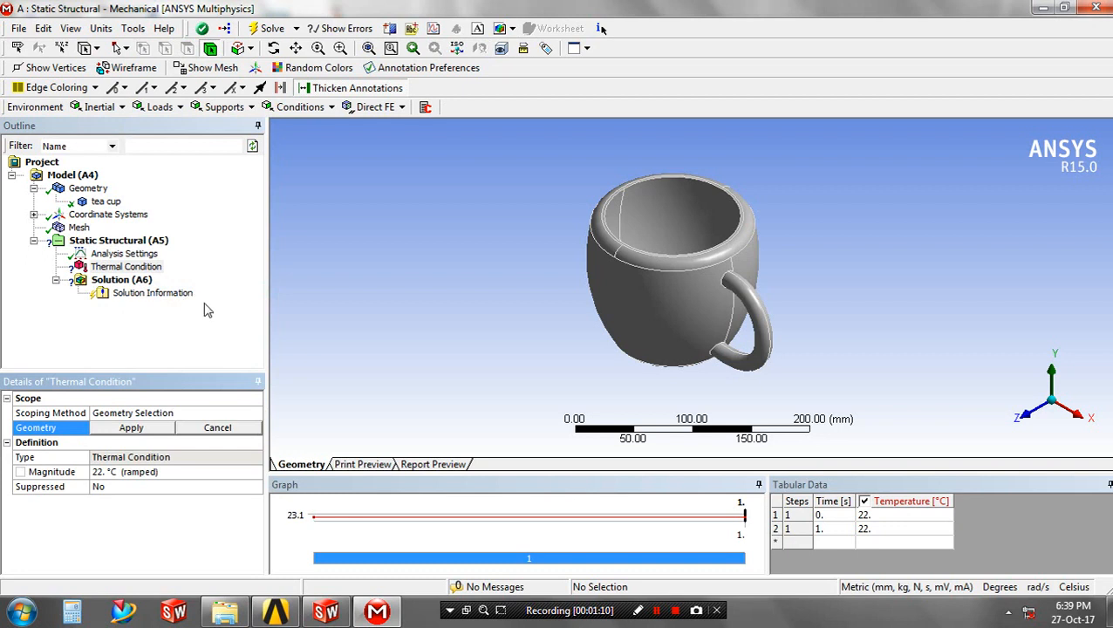
left_click_drag(671, 271, 655, 297)
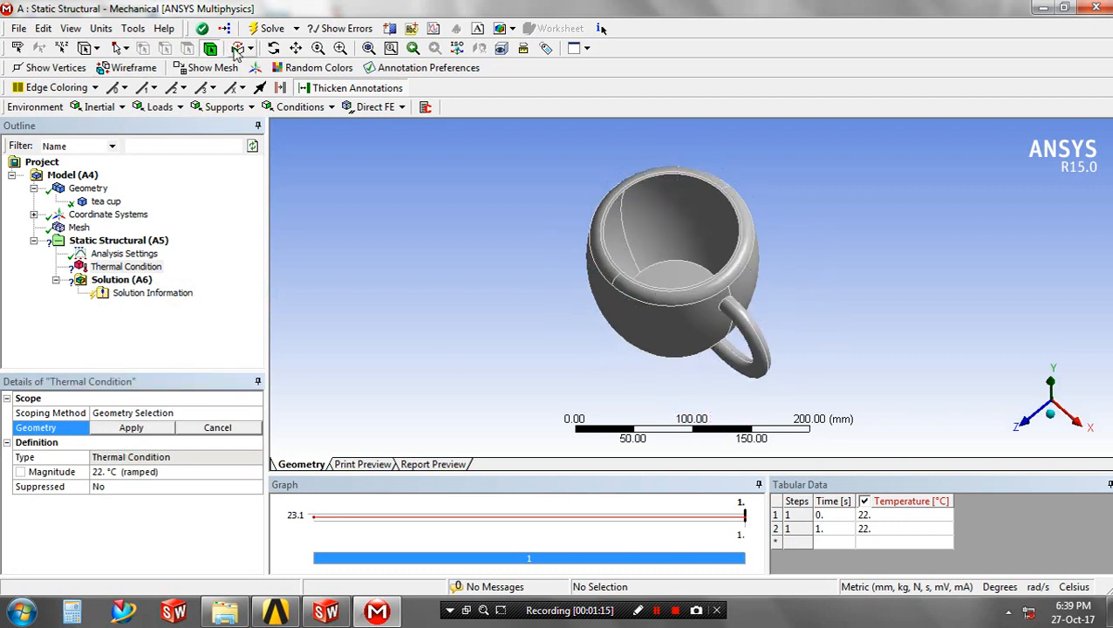
Step: Assign the whole tea cup body to the thermal condition with magnitude 85 °C
left_click(236, 48)
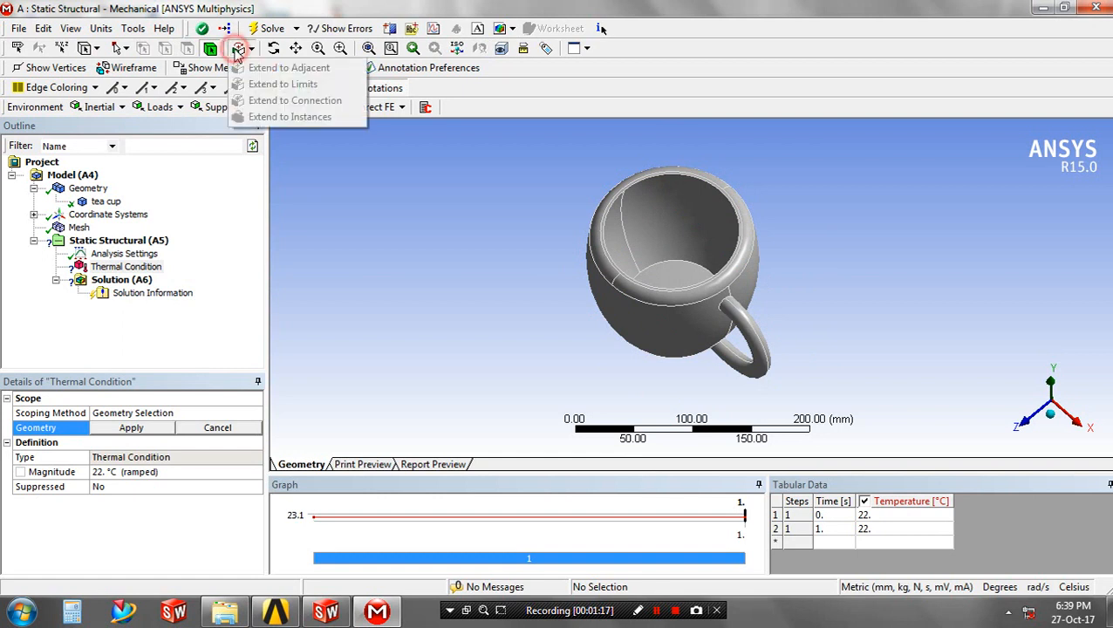
left_click(672, 261)
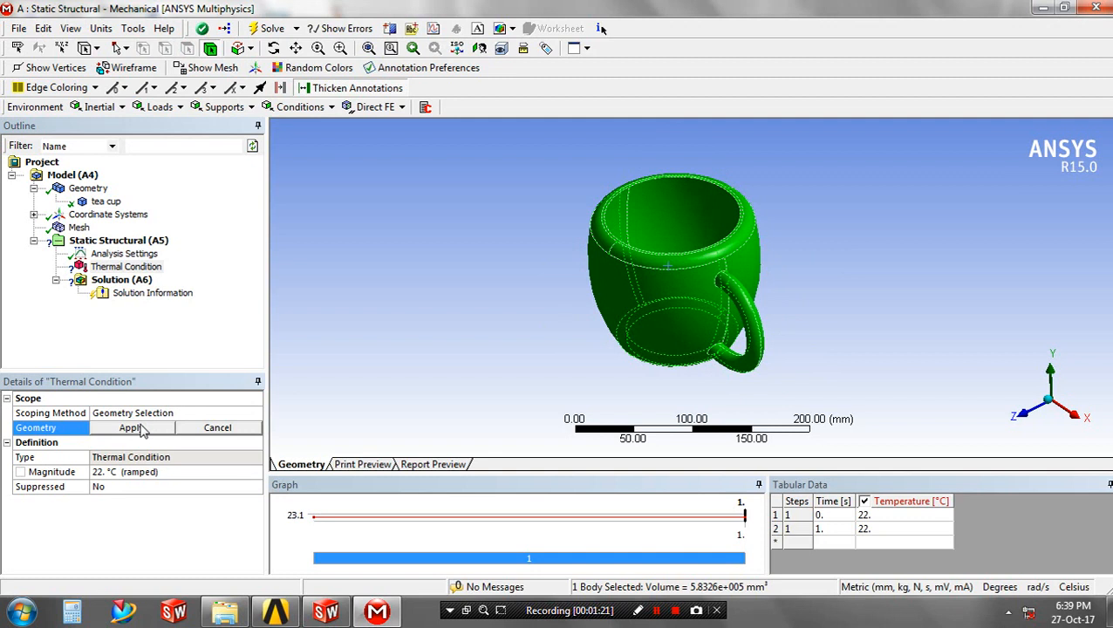
left_click(130, 428)
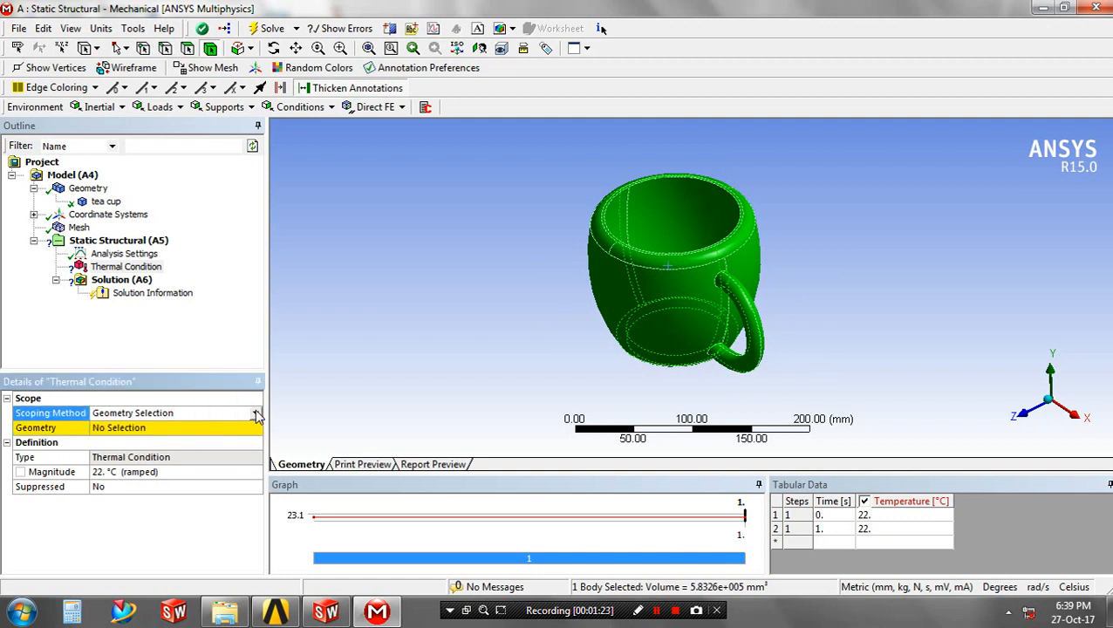
left_click(231, 422)
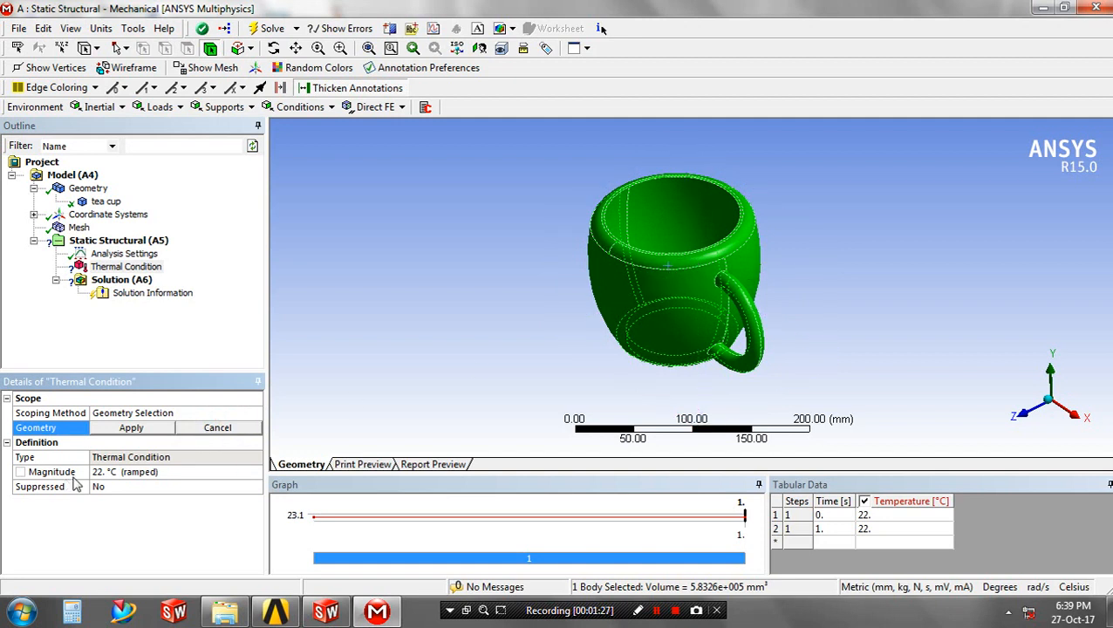
left_click(131, 428)
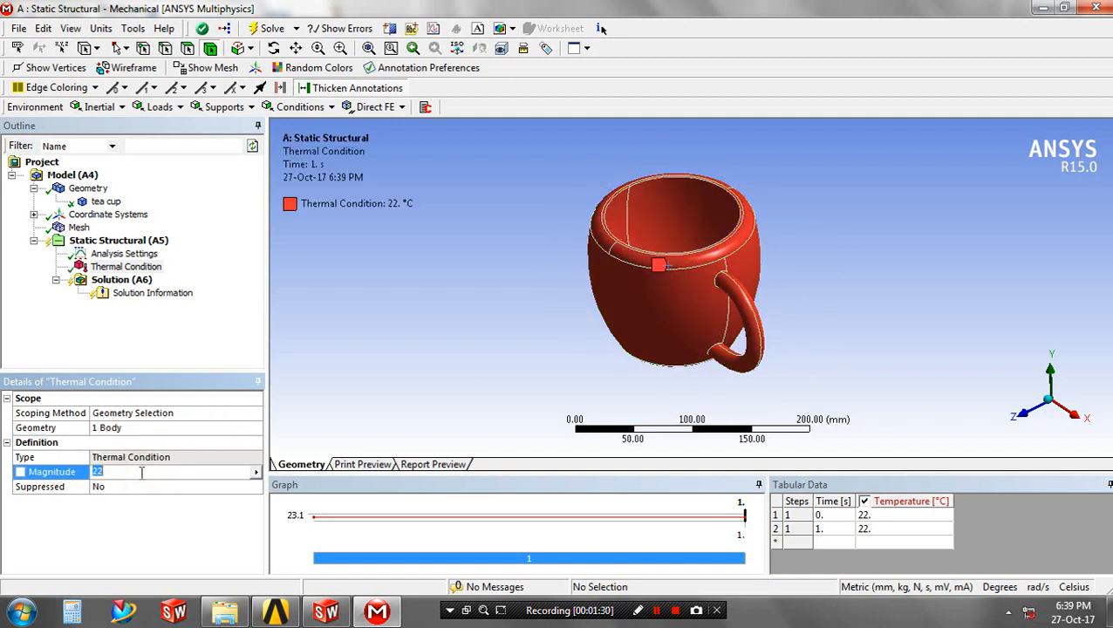
type("85")
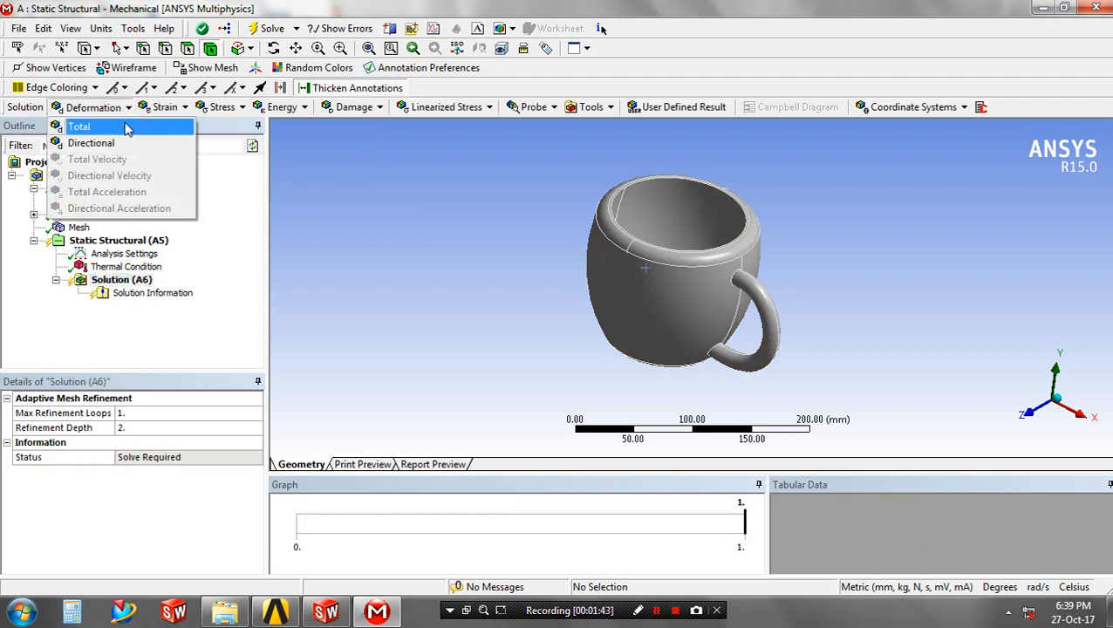
Step: Add Total Deformation, Thermal Strain and Equivalent (von-Mises) Stress results and launch the solve
left_click(78, 127)
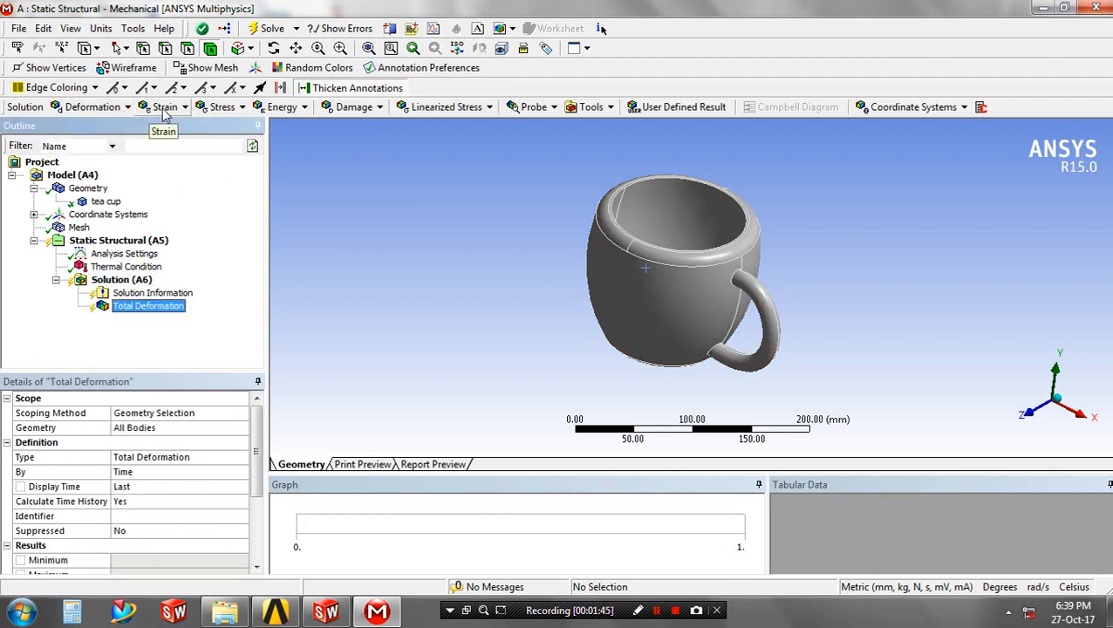
left_click(165, 106)
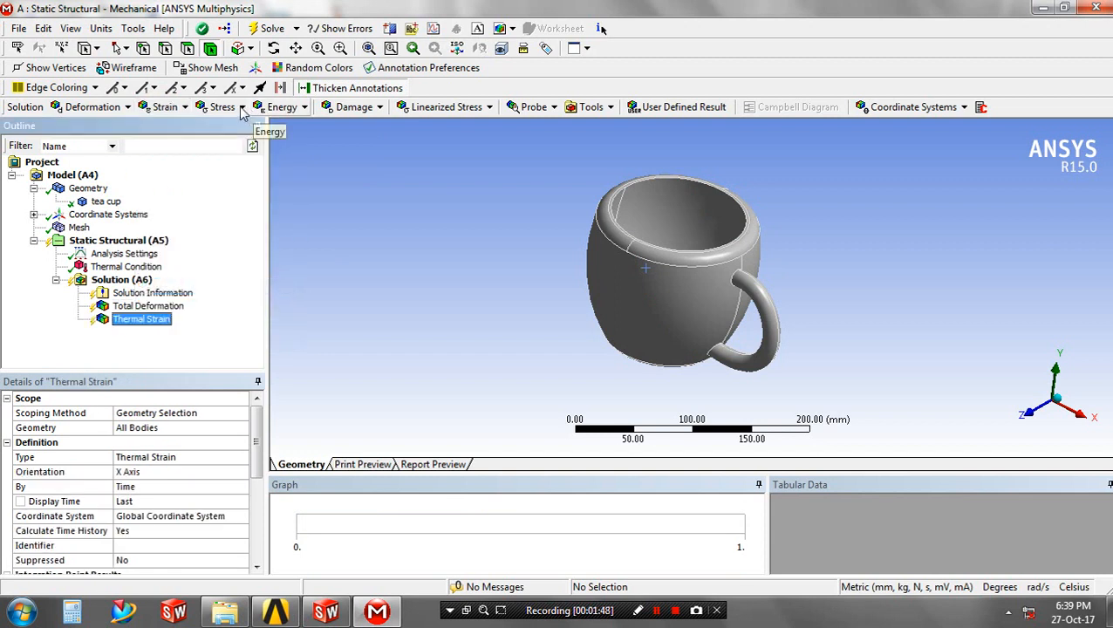
left_click(223, 107)
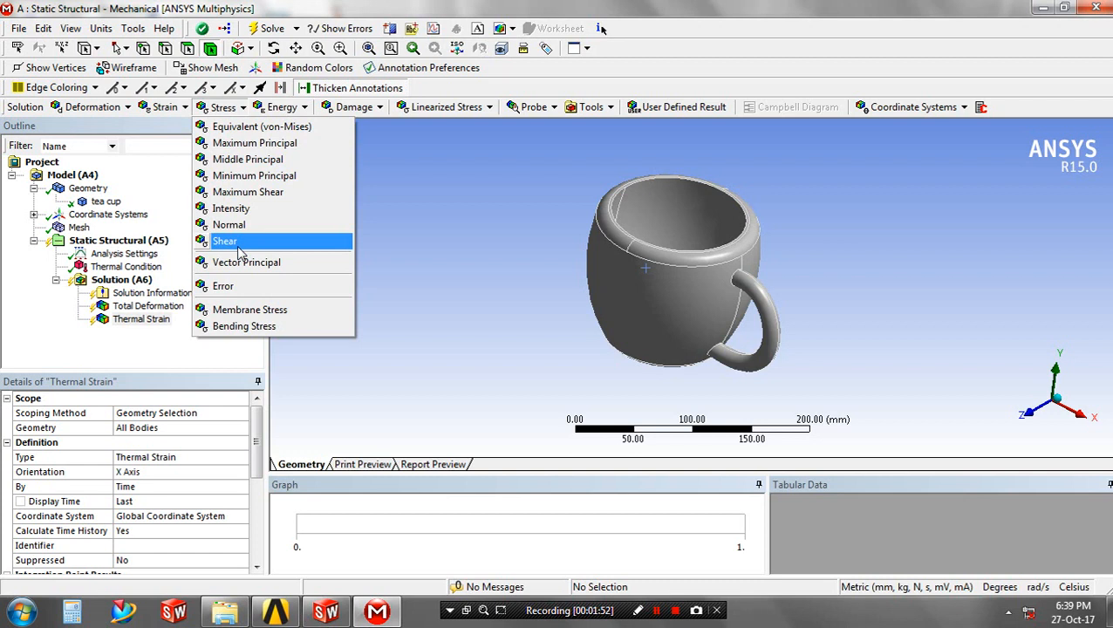
mouse_move(275, 142)
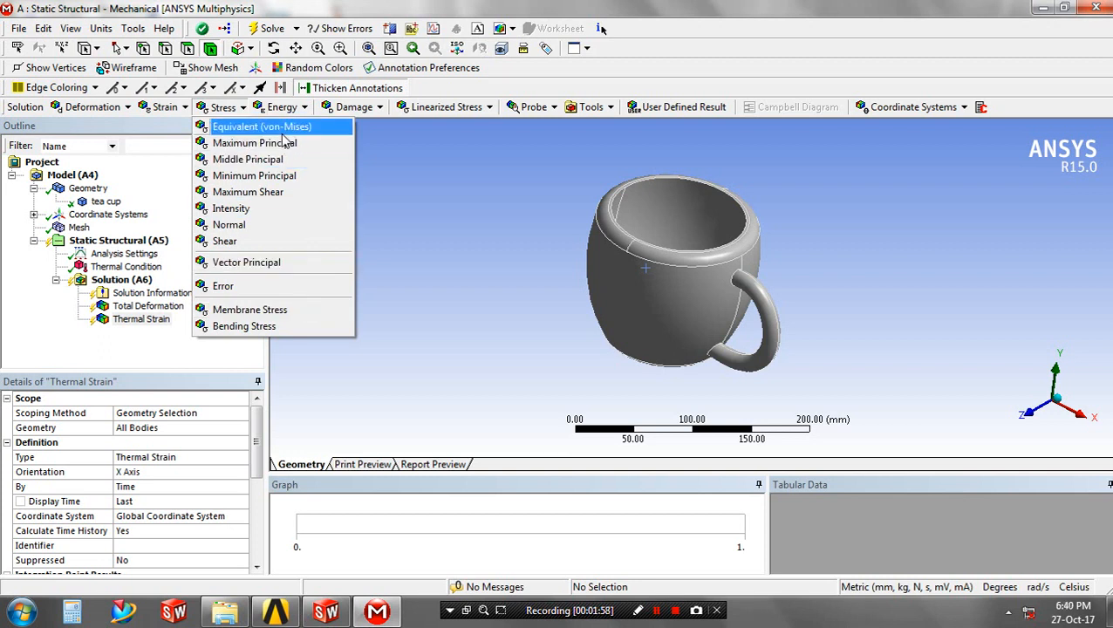
left_click(263, 126)
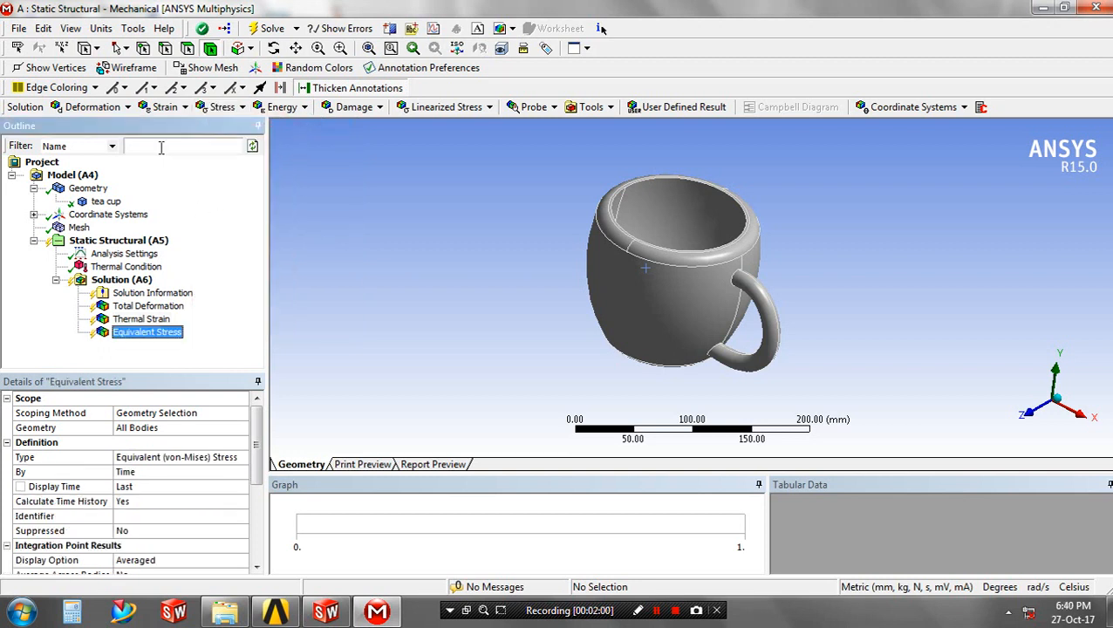
left_click(272, 28)
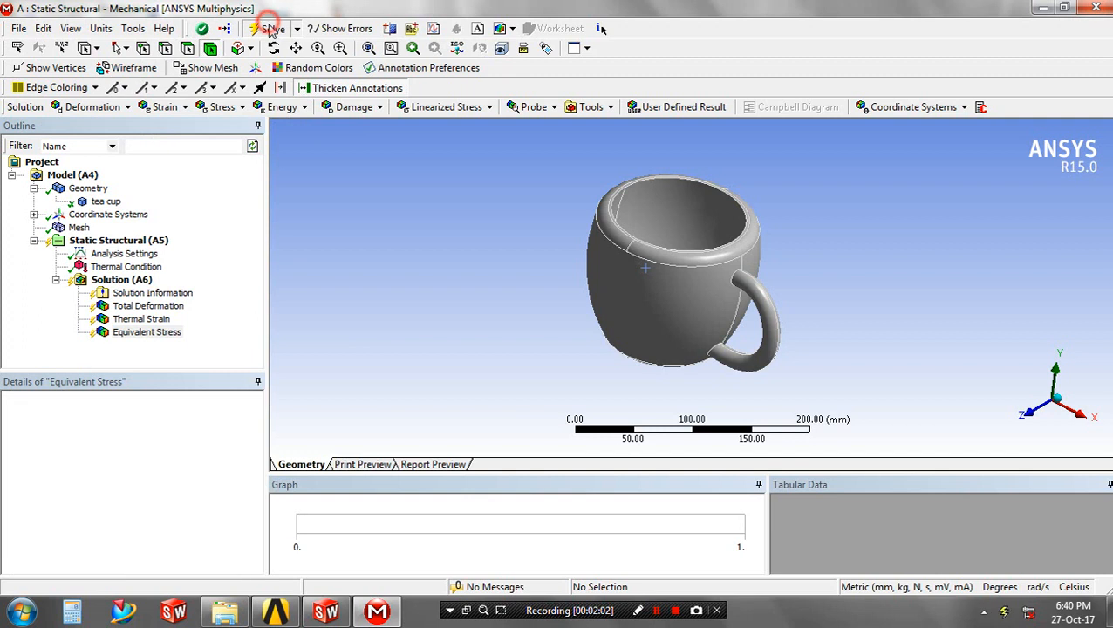
Step: Finish the solve and display the equivalent von-Mises stress contour on the cup
left_click(272, 28)
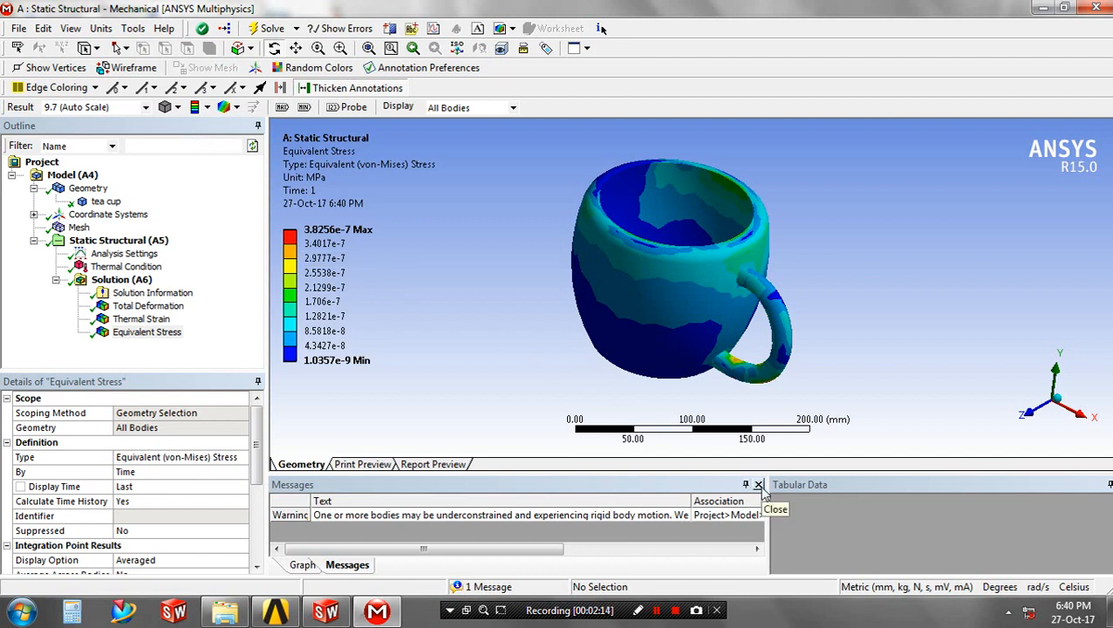
Step: Dismiss the solver warnings and animate the equivalent stress result
left_click(302, 464)
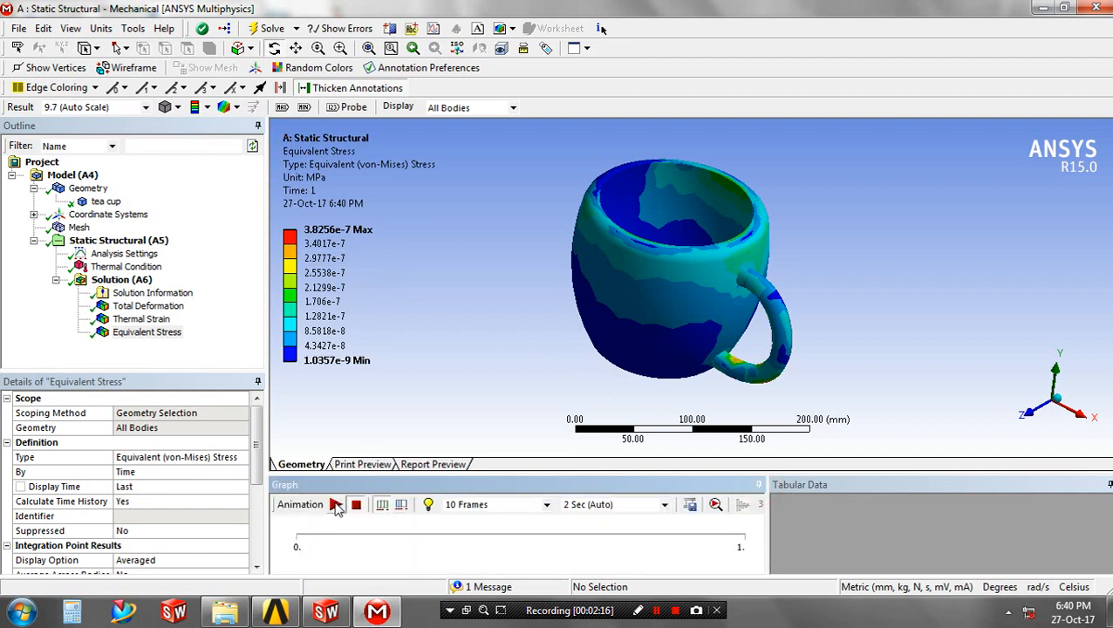
left_click(335, 504)
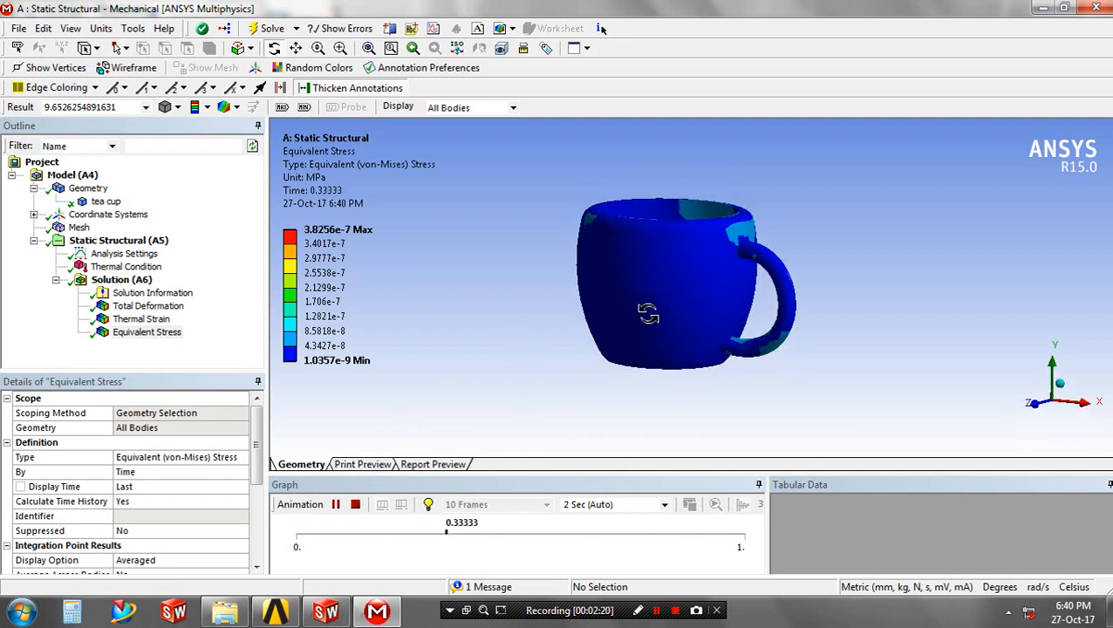
left_click(231, 107)
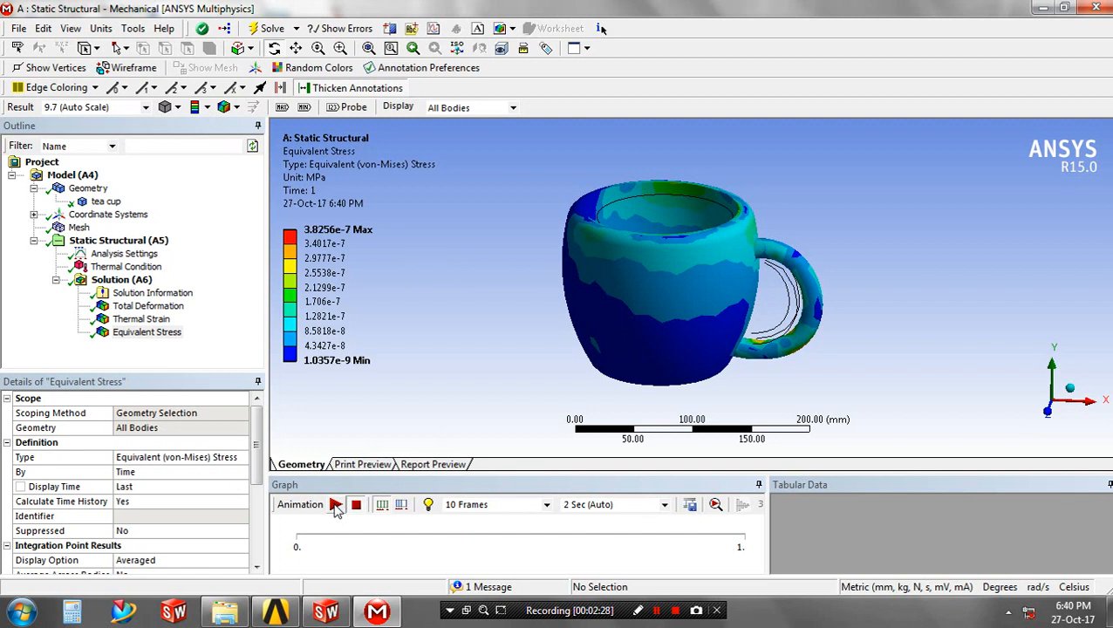
left_click(335, 504)
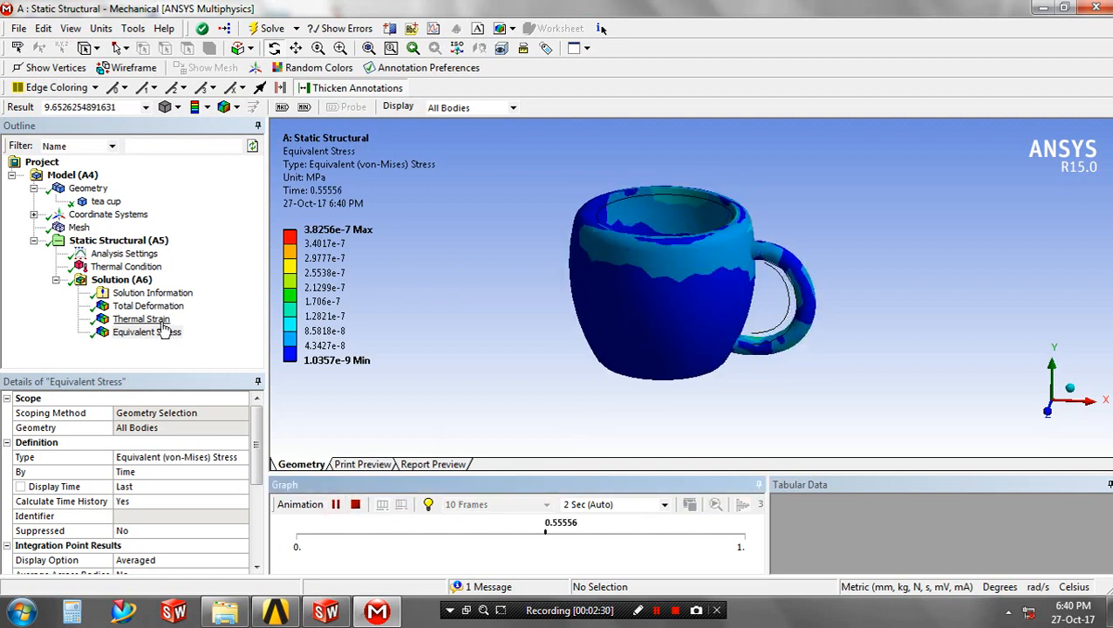
Step: Animate the thermal strain result, then show total deformation animating on the cup
left_click(141, 319)
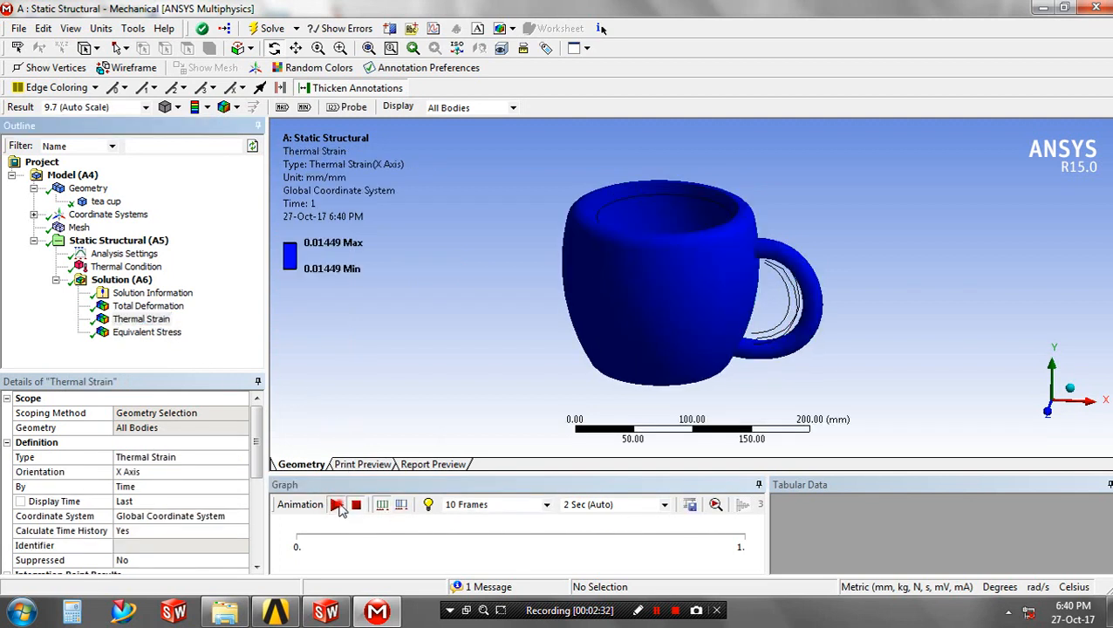
left_click(336, 504)
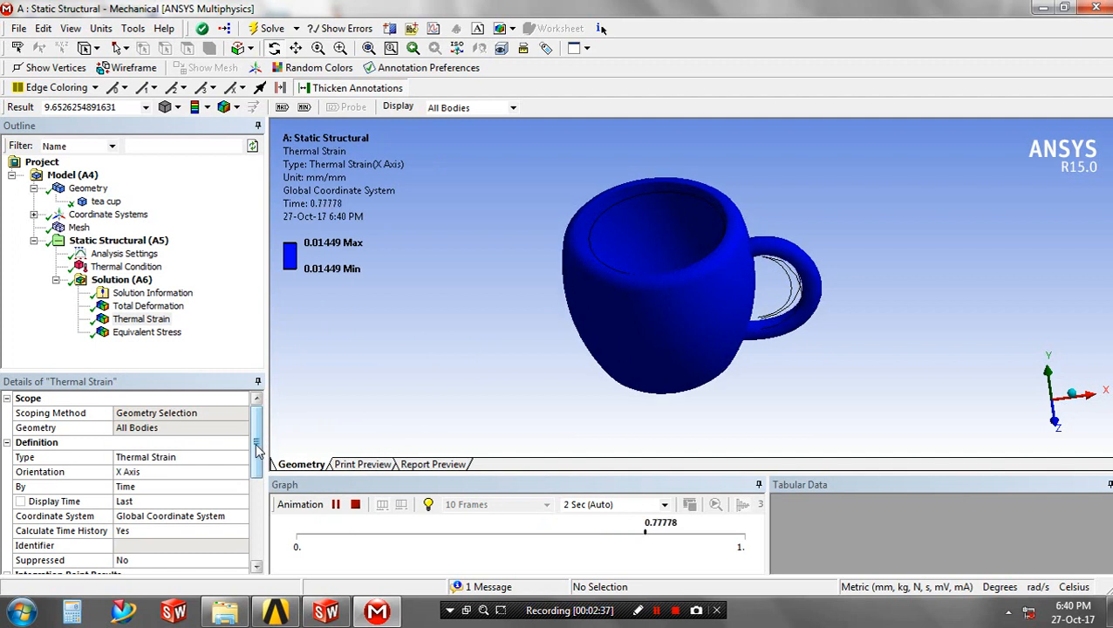
scroll("down", 3)
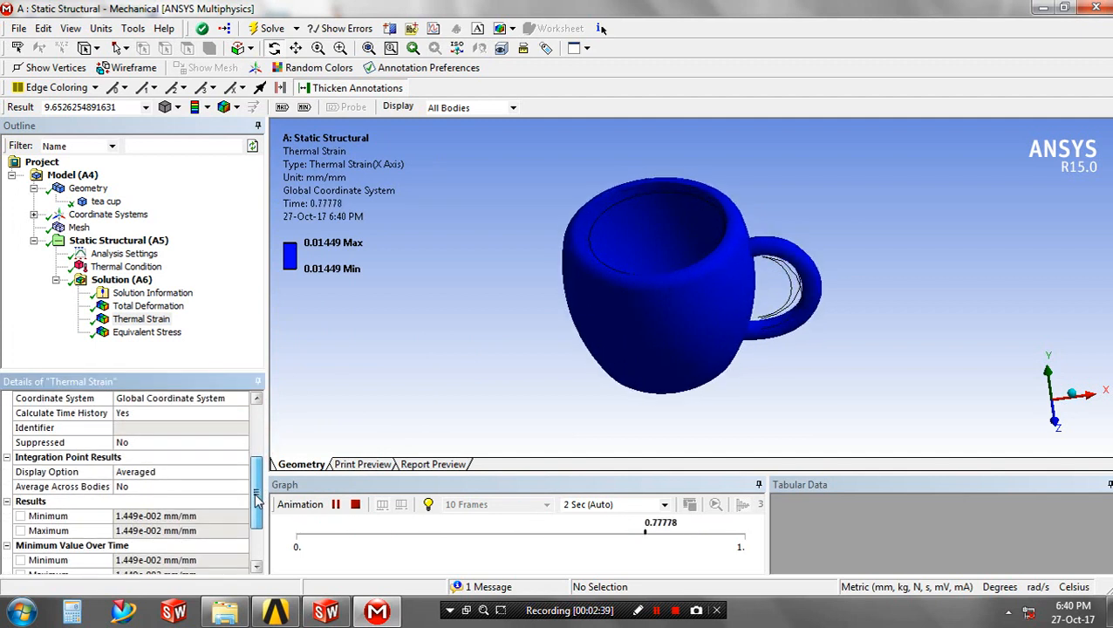
left_click(147, 305)
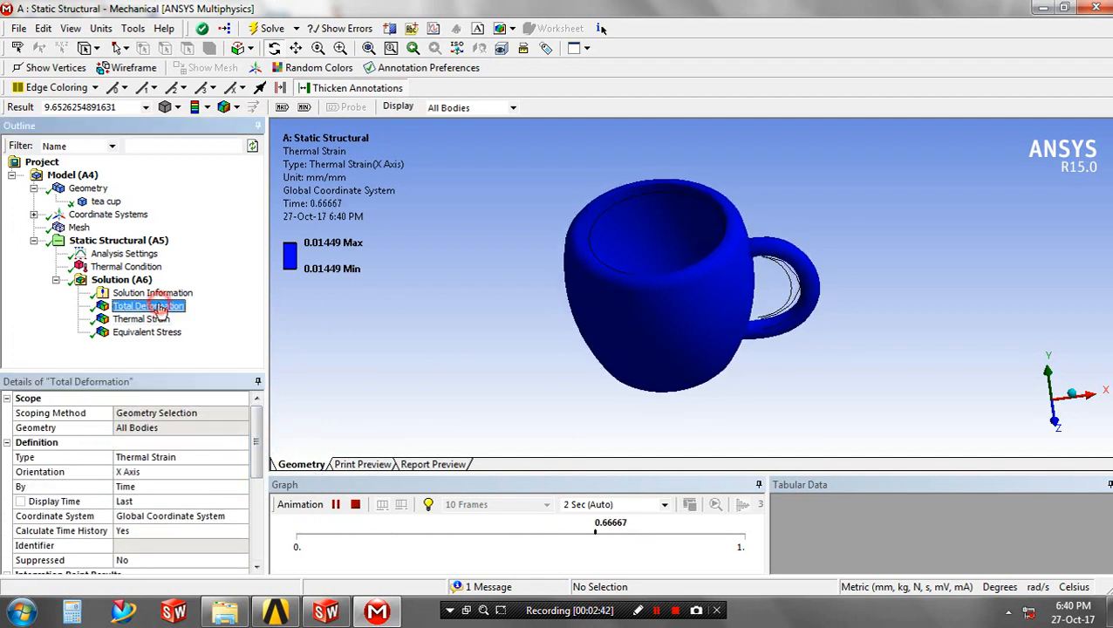
left_click(149, 306)
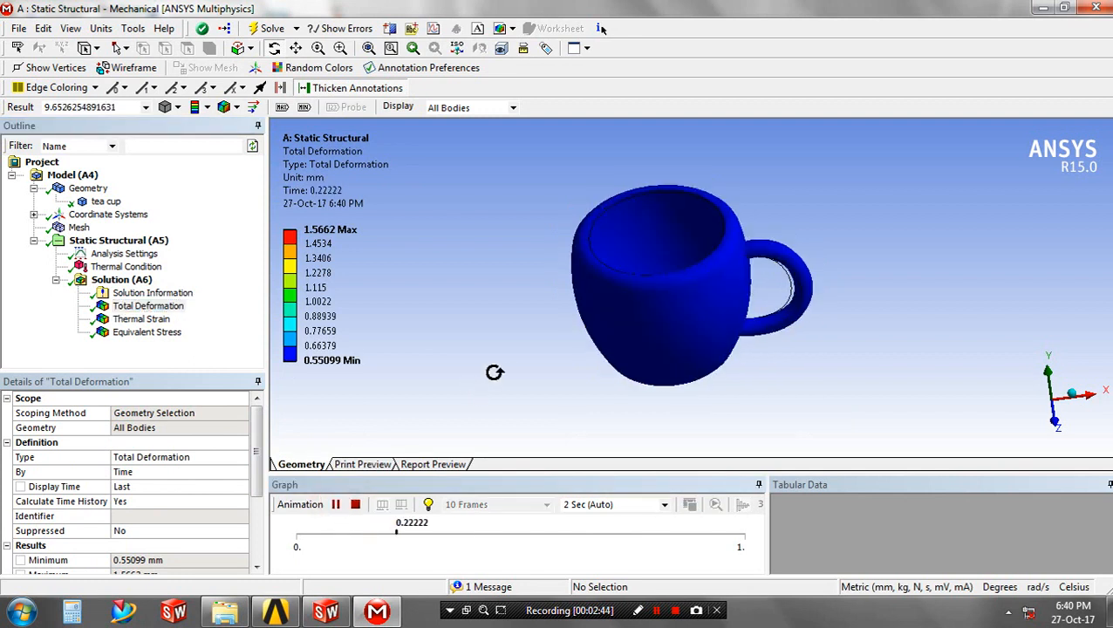